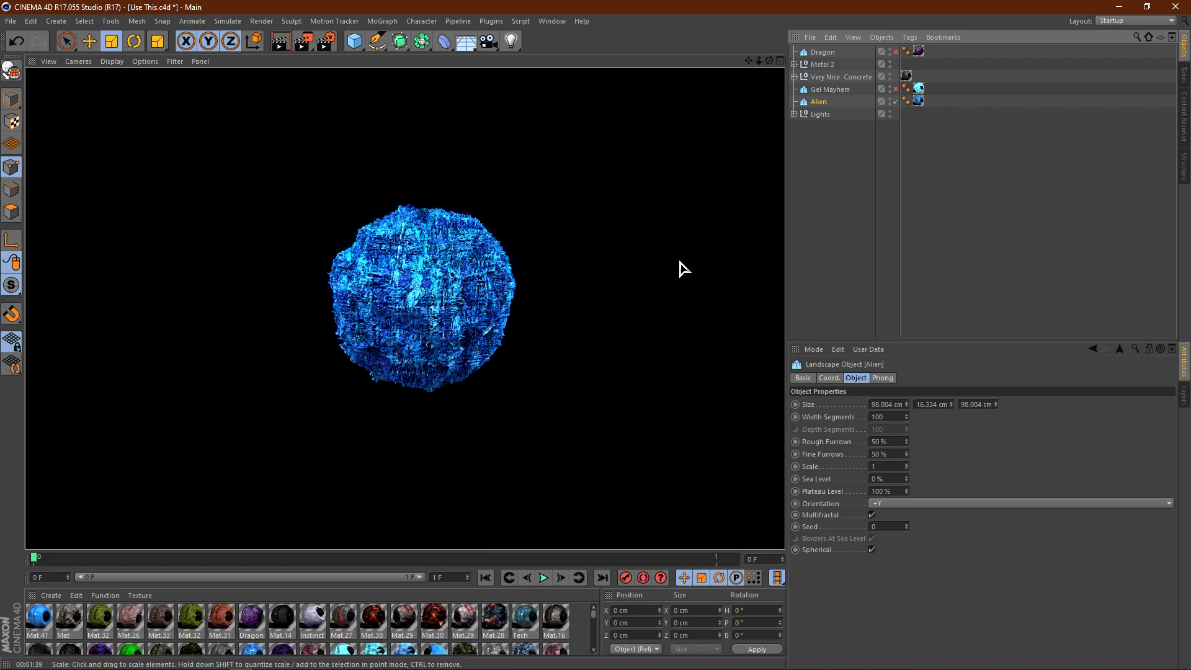
{"action": "mouse_move", "coordinate": [529, 275]}
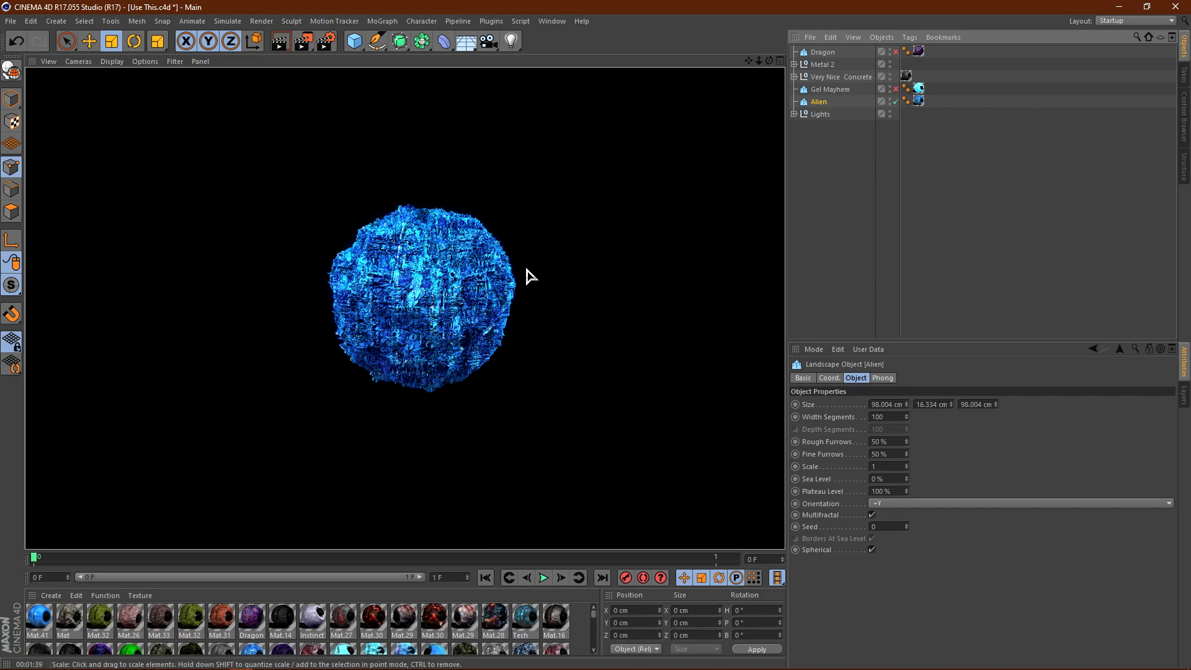
{"action": "mouse_move", "coordinate": [515, 287]}
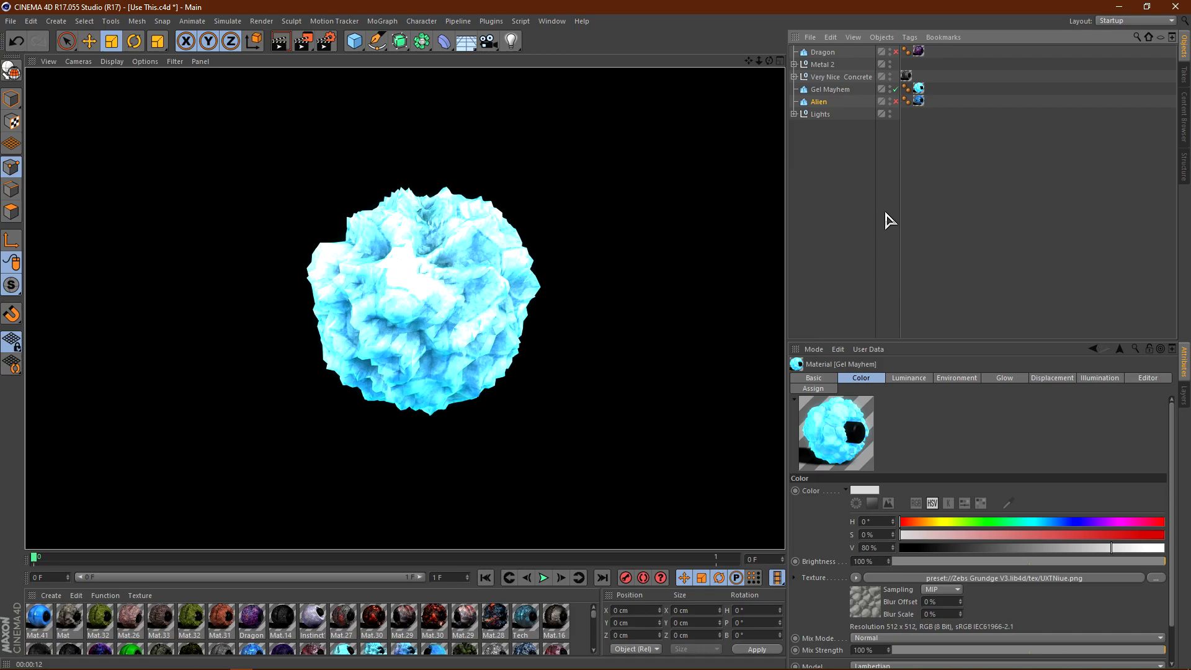
{"action": "mouse_move", "coordinate": [873, 211]}
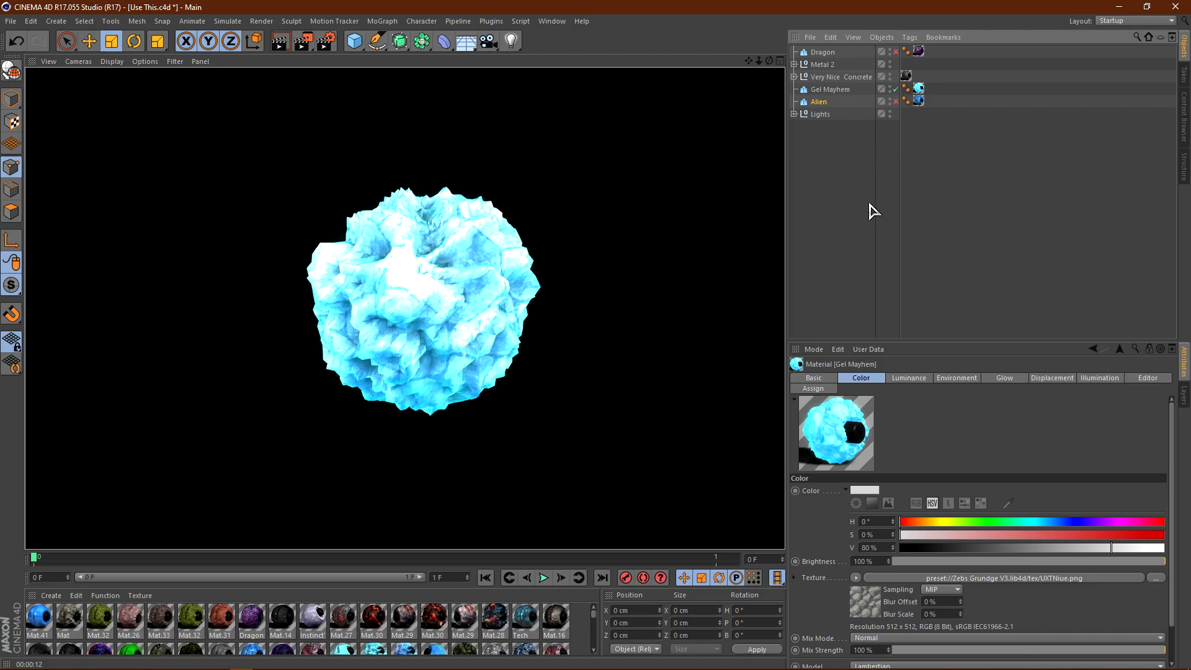
Toggle object visibility in the Object Manager to swap the Alien sphere for Gel Mayhem
{"action": "left_click", "coordinate": [839, 77]}
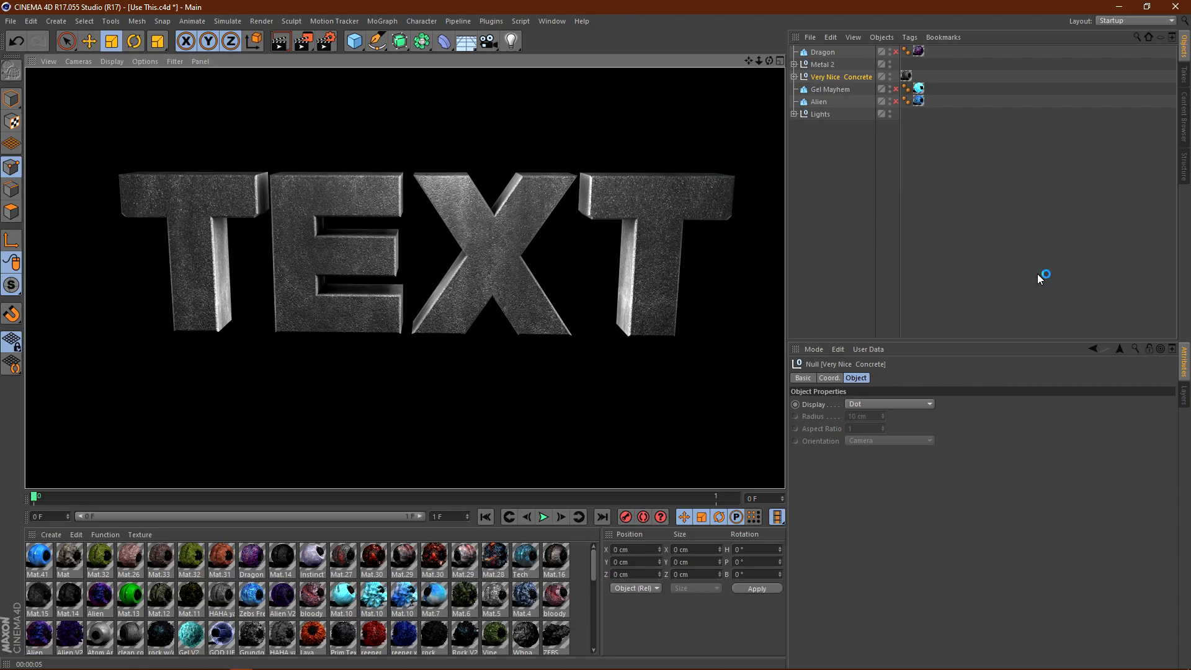
{"action": "mouse_move", "coordinate": [1042, 282]}
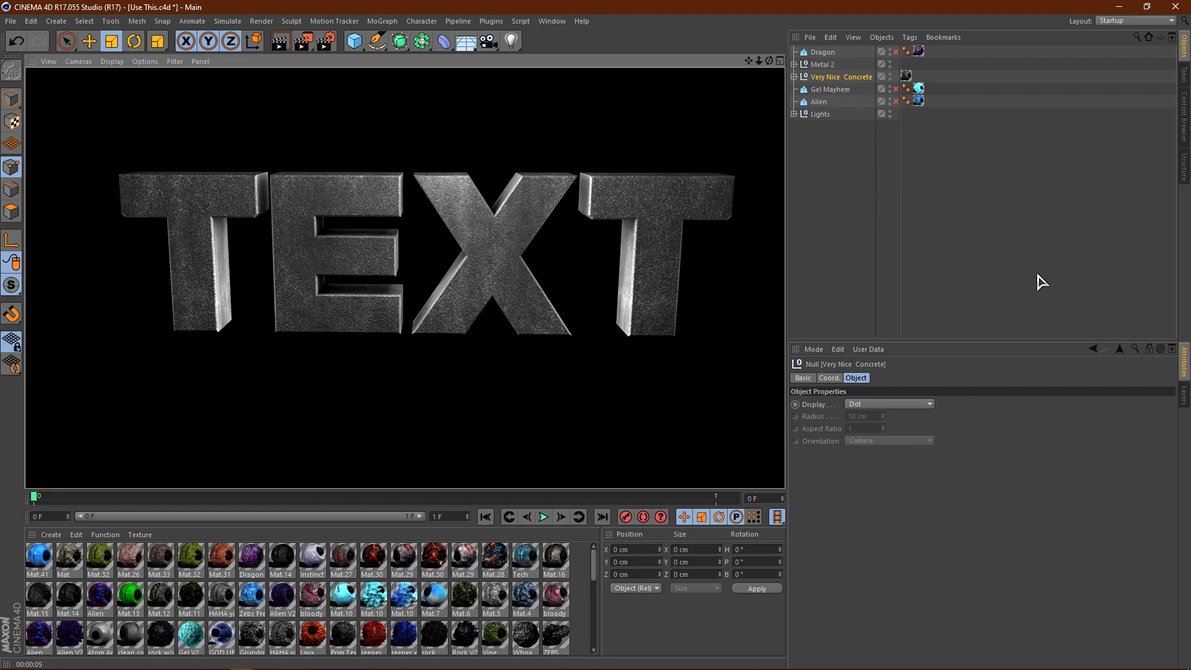
Toggle visibility in the Object Manager to swap Gel Mayhem for the Very Nice Concrete group
{"action": "left_click", "coordinate": [823, 64]}
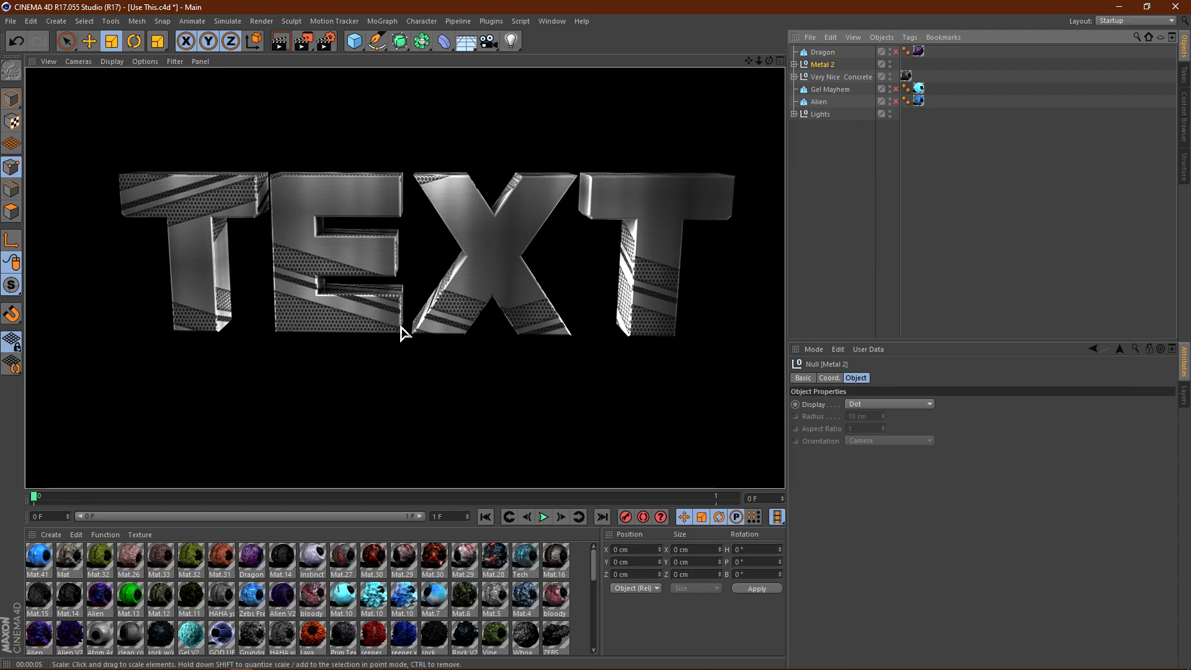
{"action": "mouse_move", "coordinate": [277, 359]}
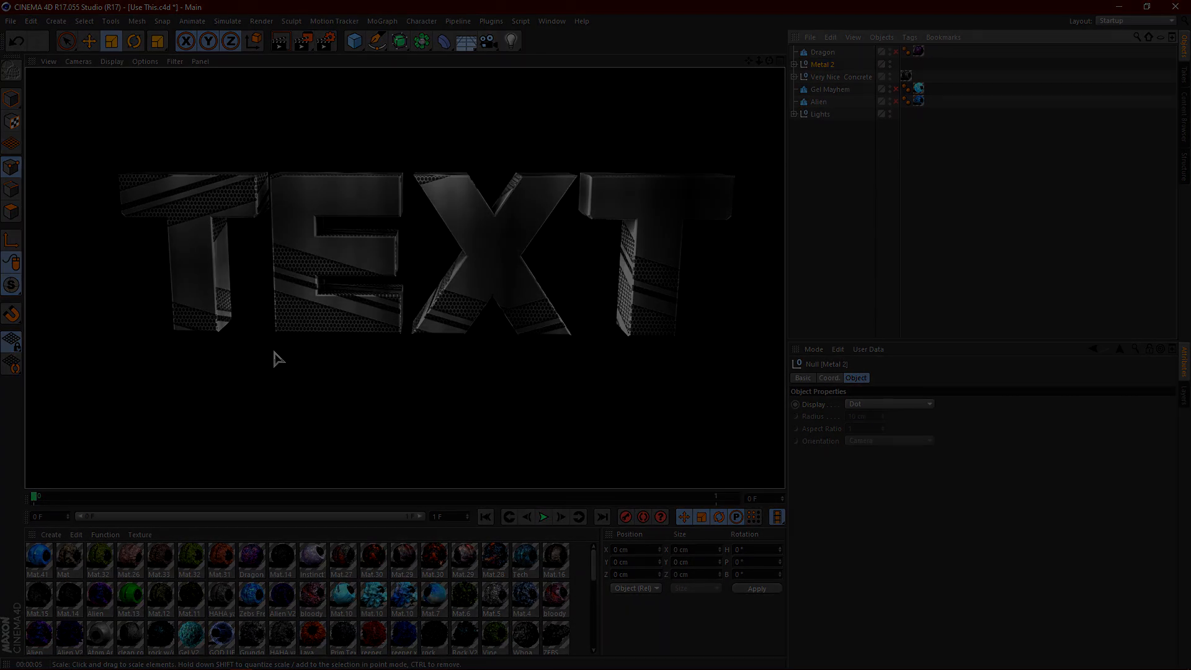
Toggle visibility in the Object Manager to show the Dragon sphere instead of Metal 2
{"action": "left_click", "coordinate": [822, 52]}
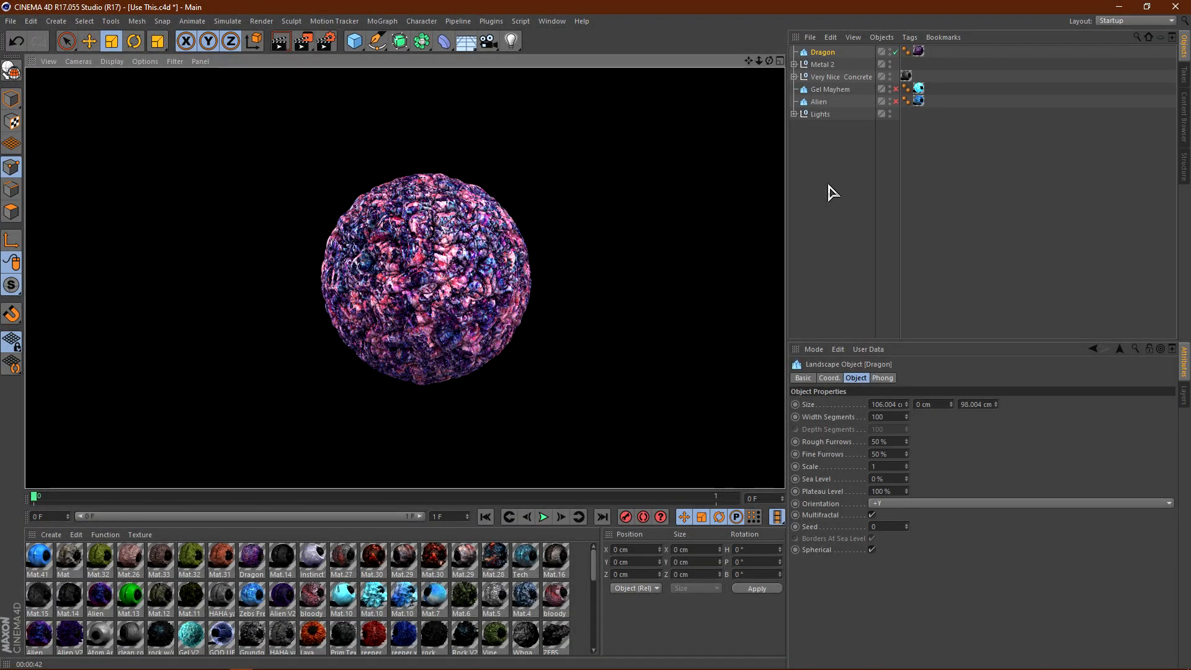